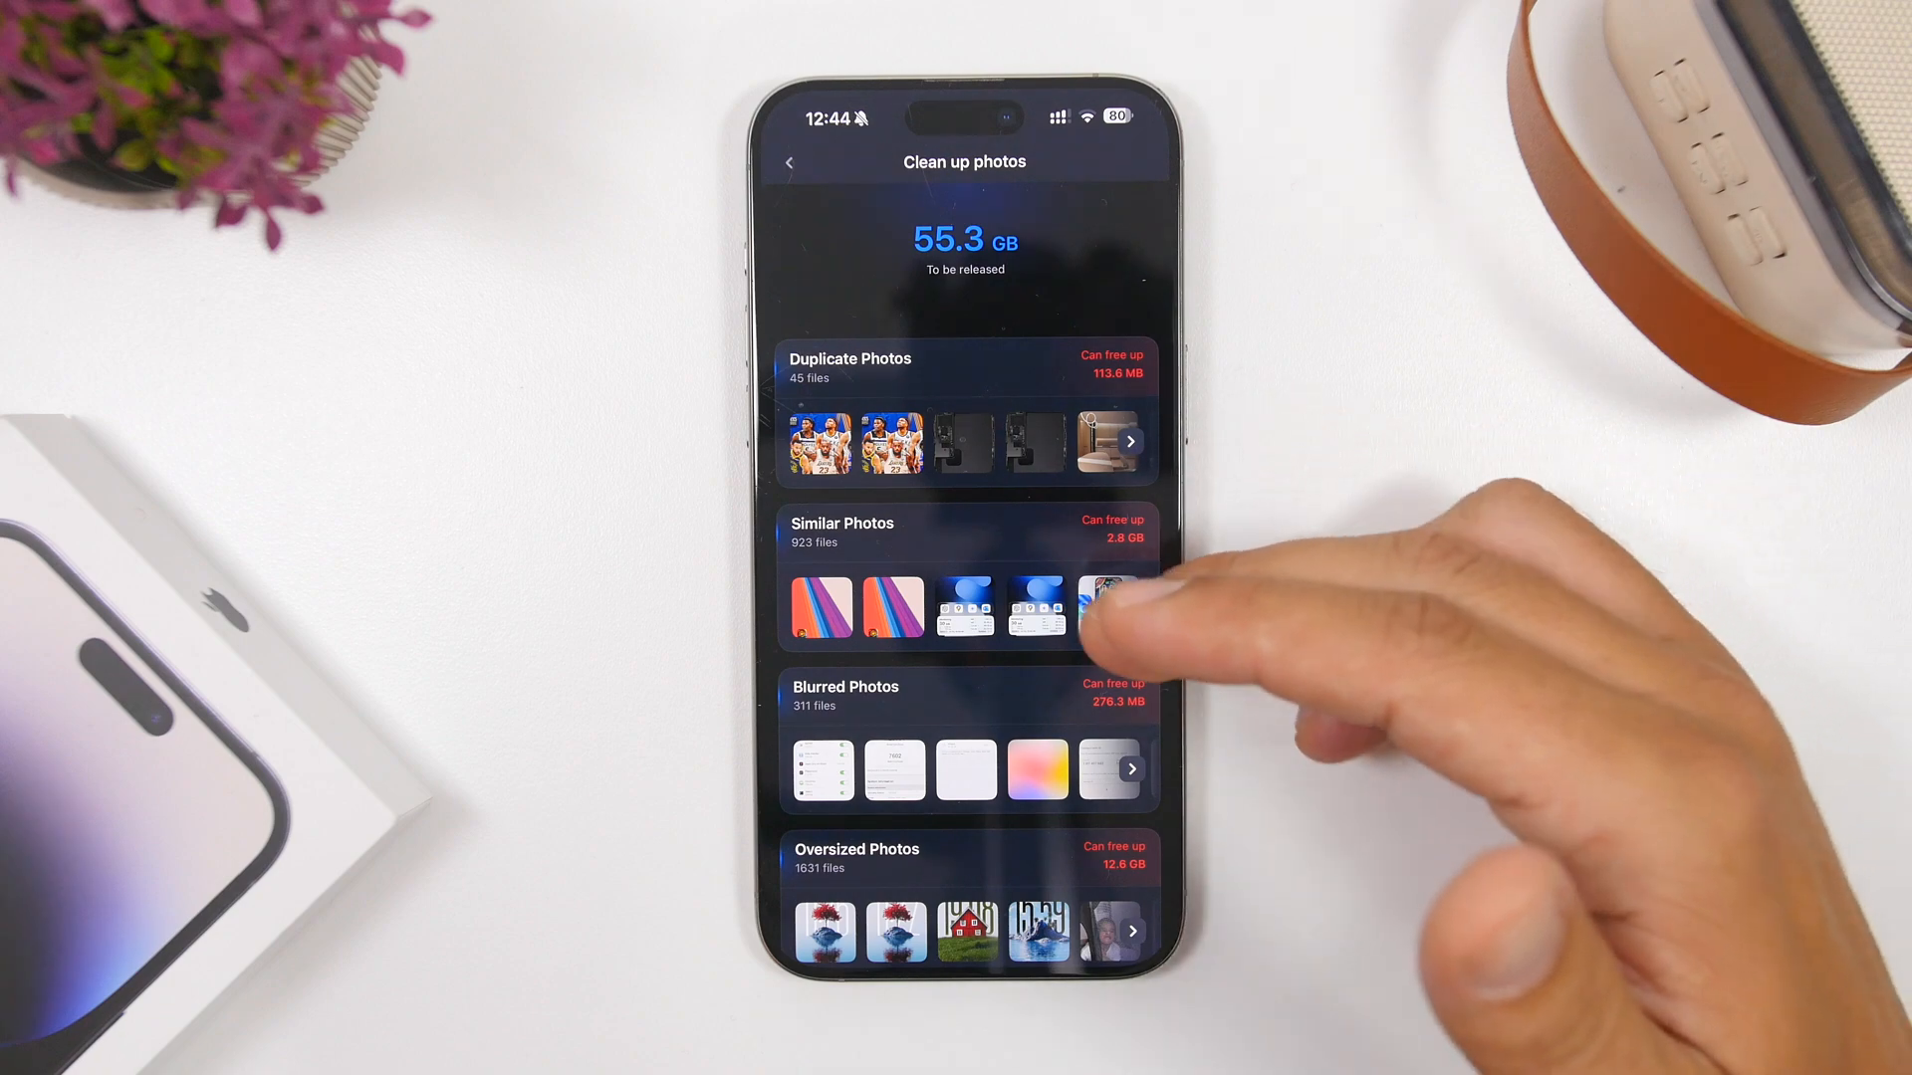
# Review the 1718 screenshots group and return to the storage overview (215.4 of 254 GB).
pyautogui.scroll(-3)
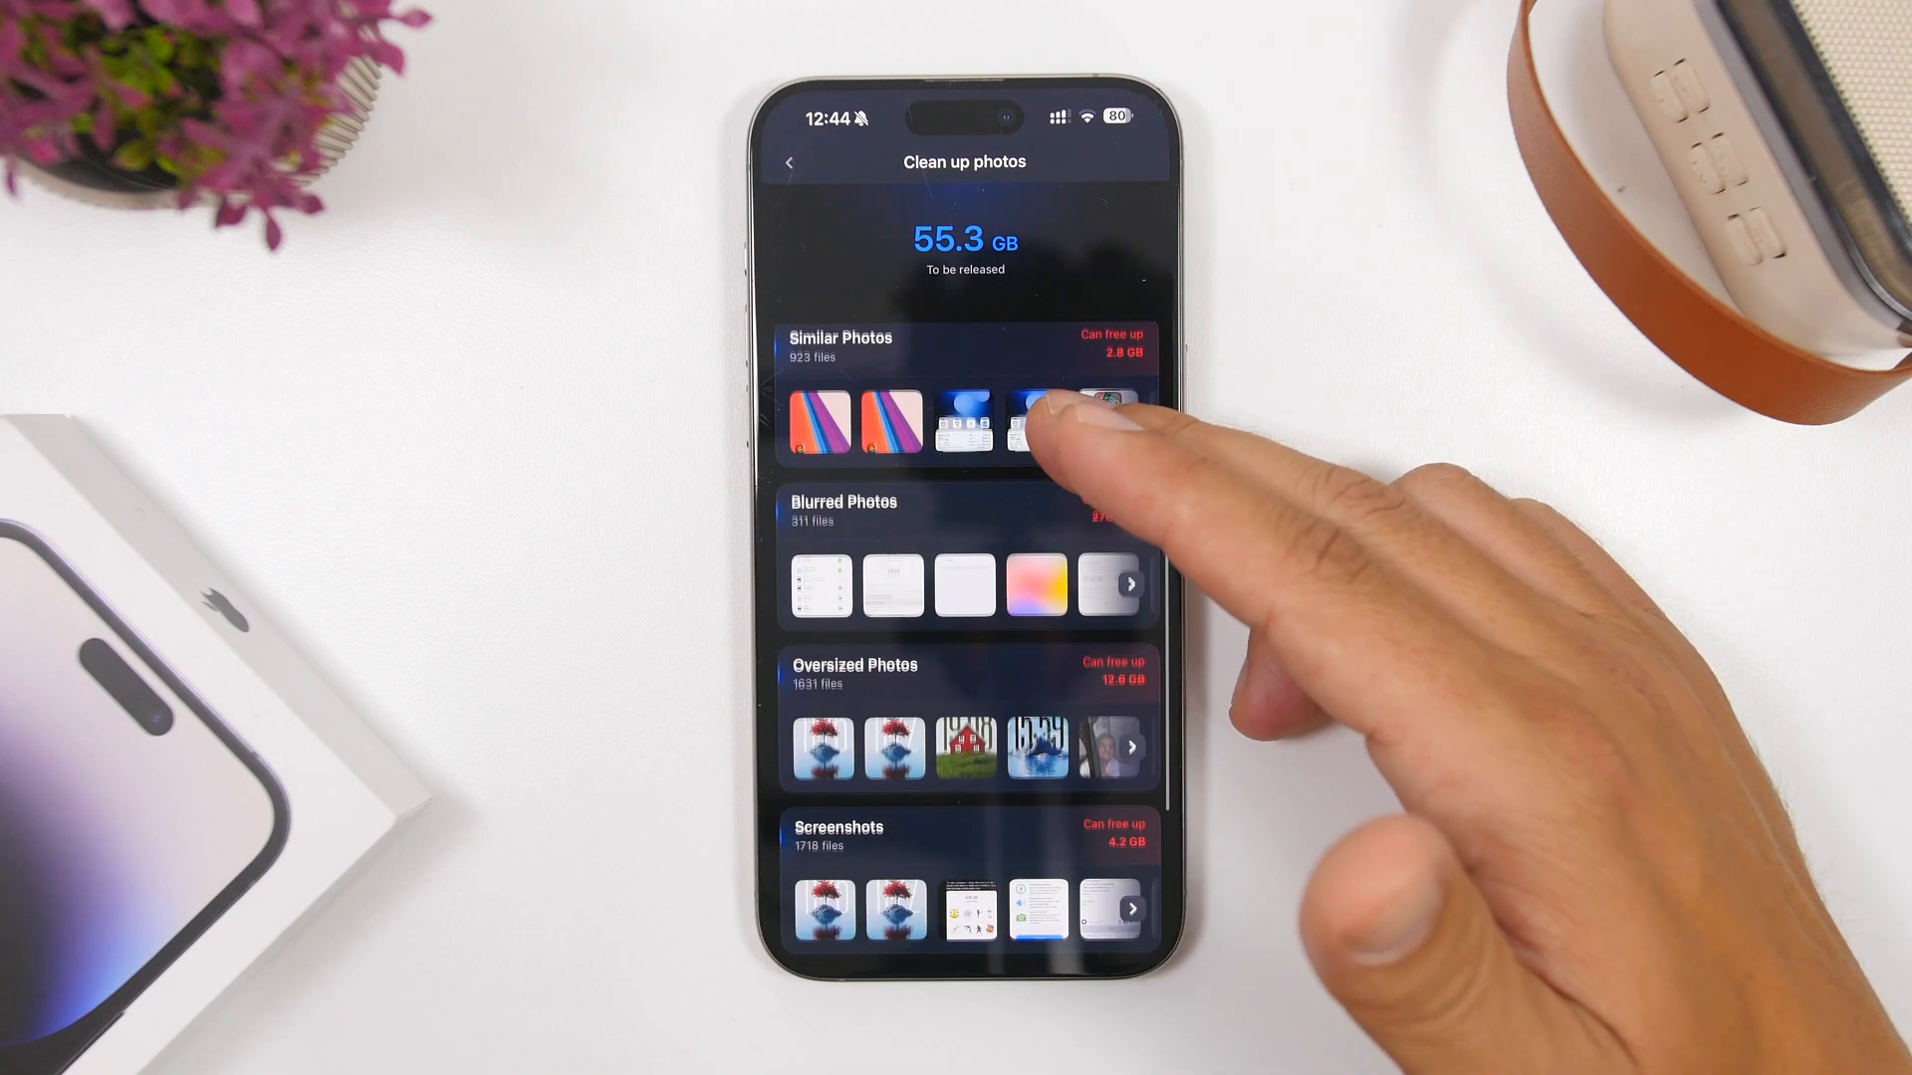
pyautogui.scroll(-3)
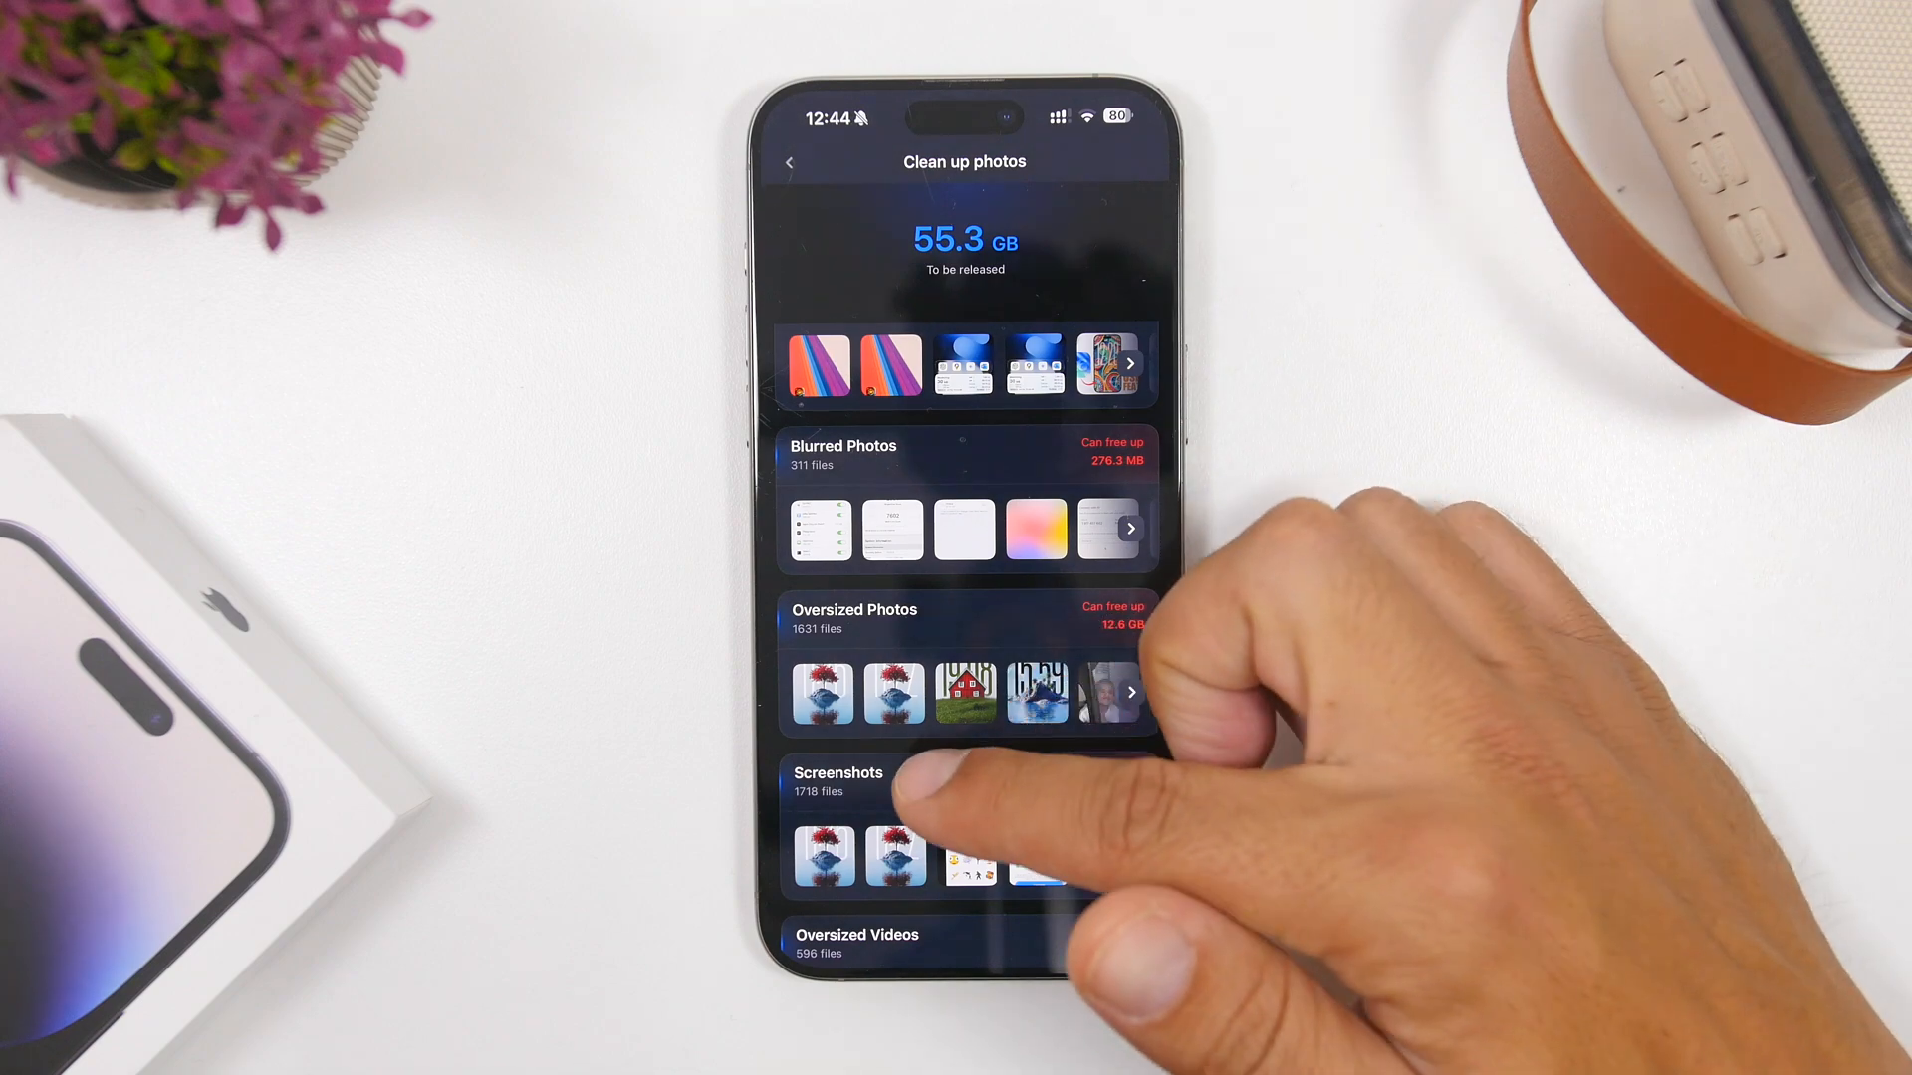
pyautogui.click(839, 780)
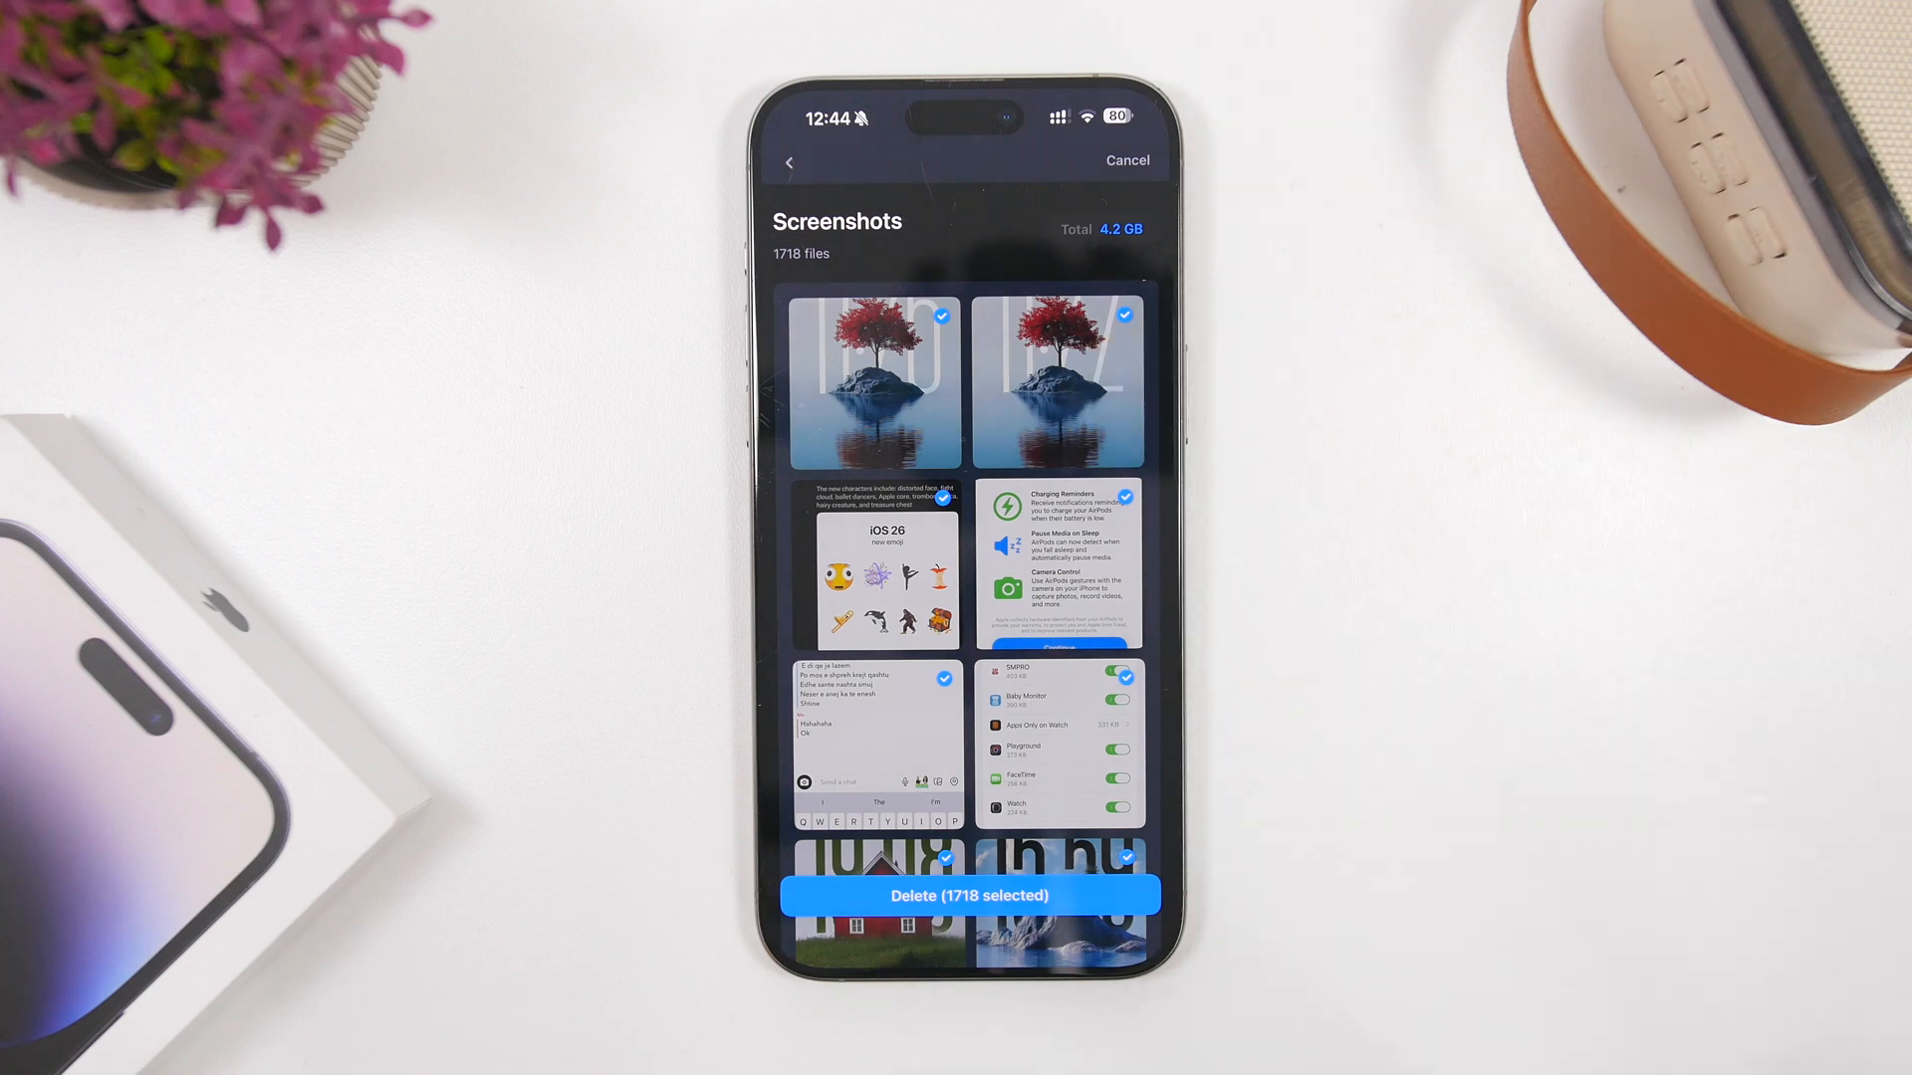
pyautogui.click(969, 896)
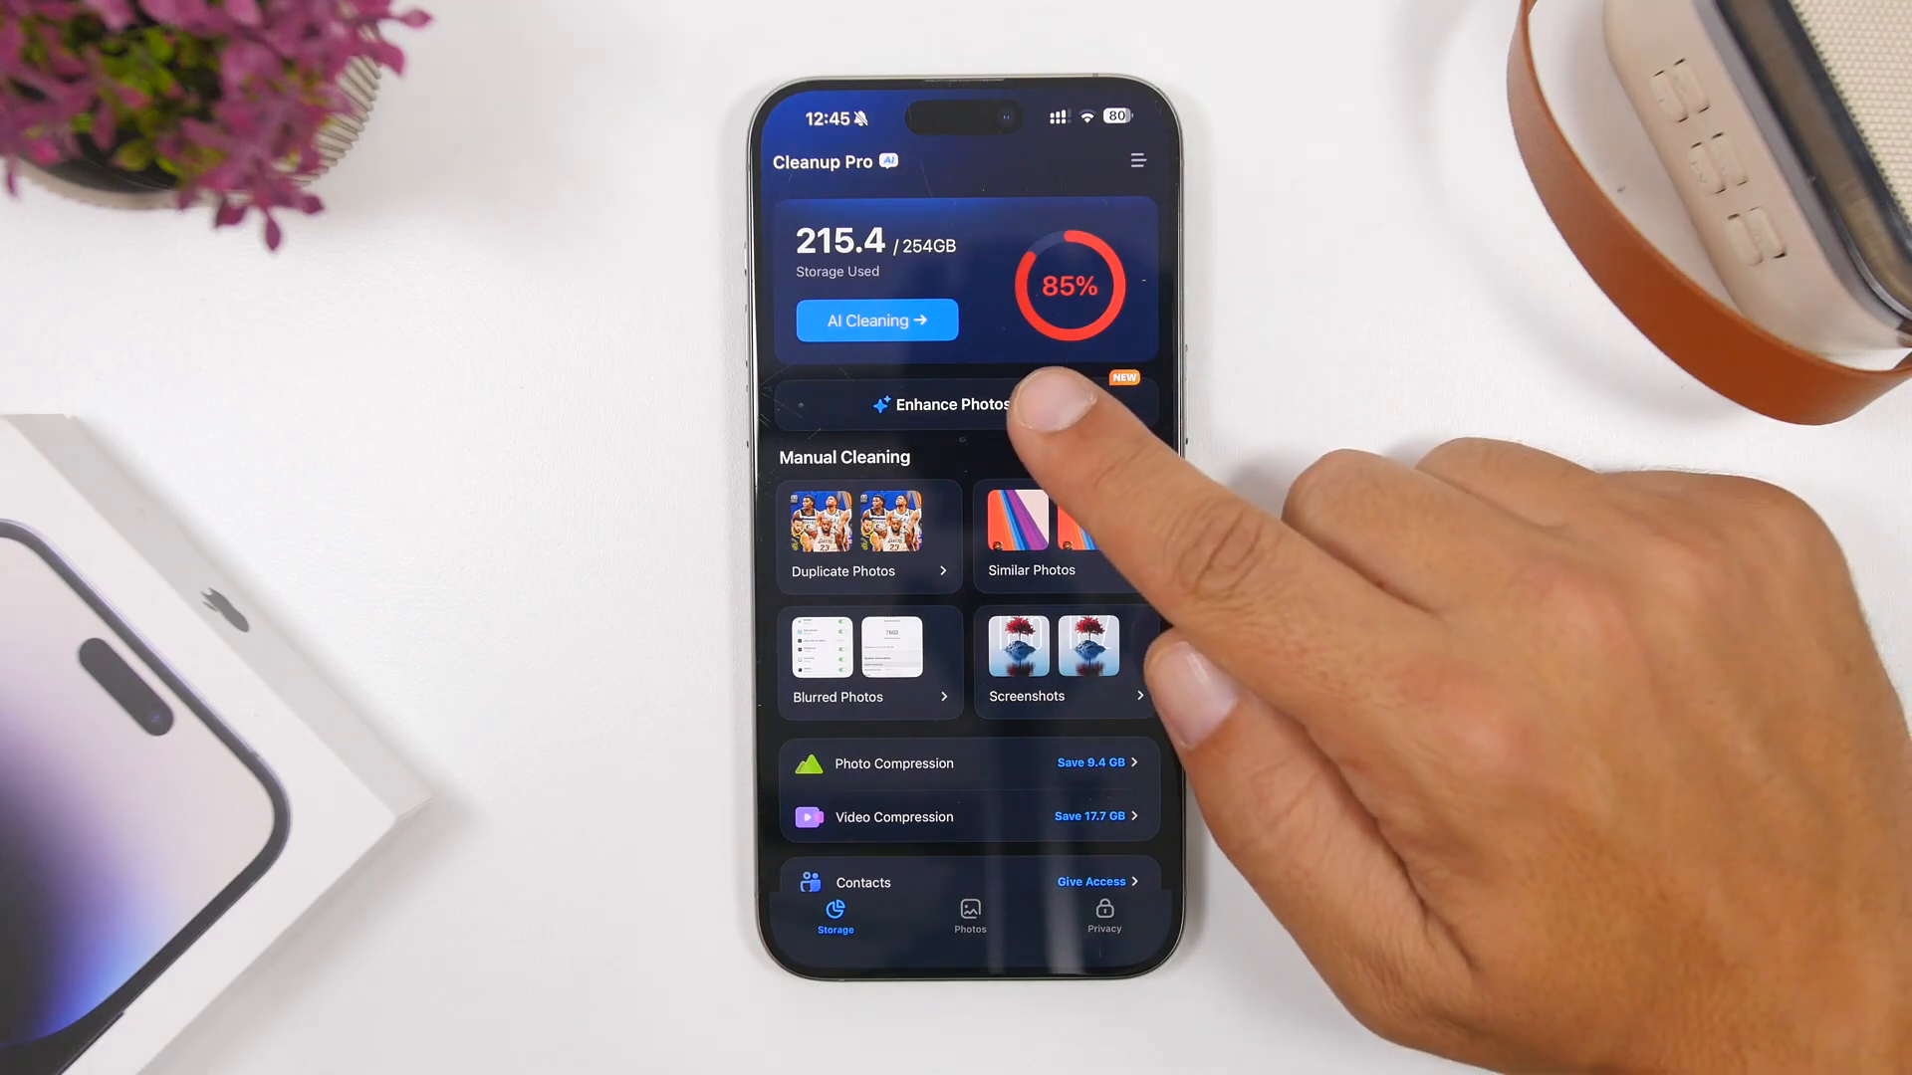
# Enhance the puppy photo and compare the result with the Before/After slider.
pyautogui.click(944, 404)
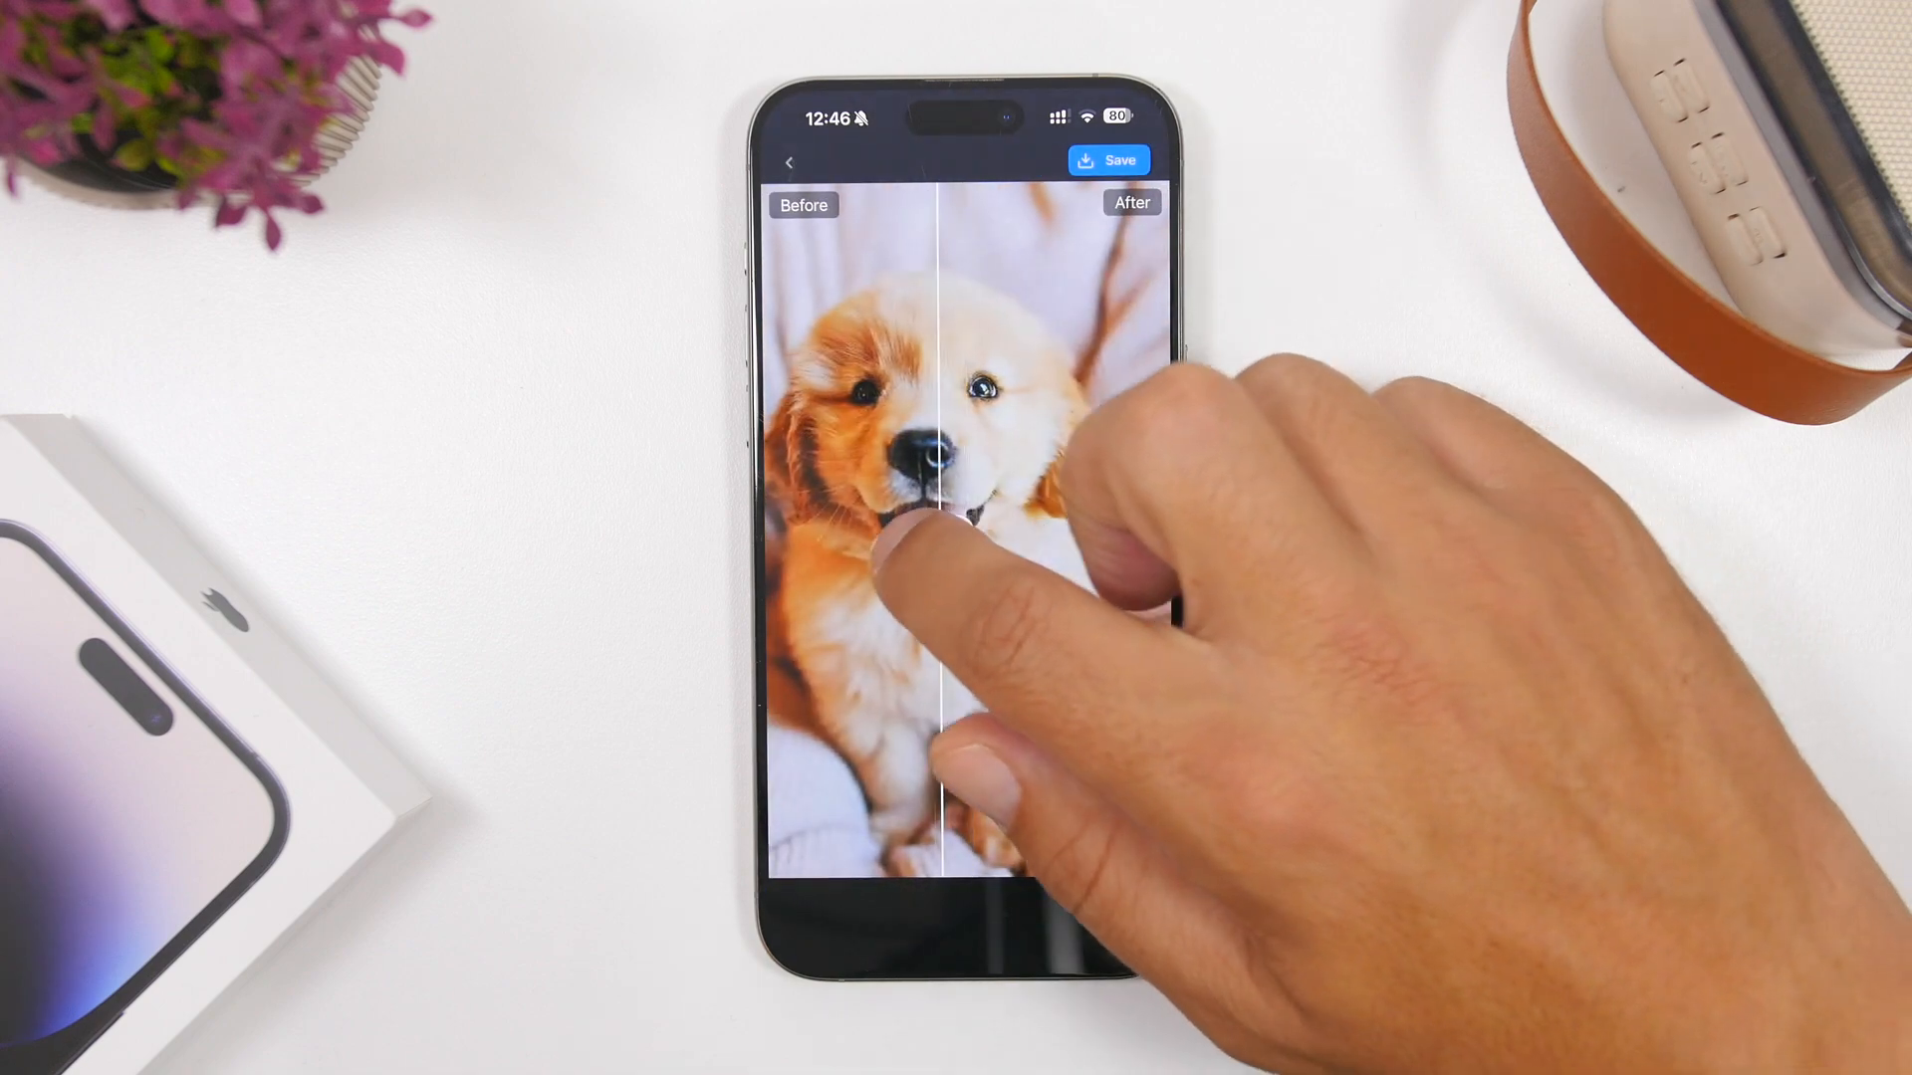
pyautogui.click(1107, 159)
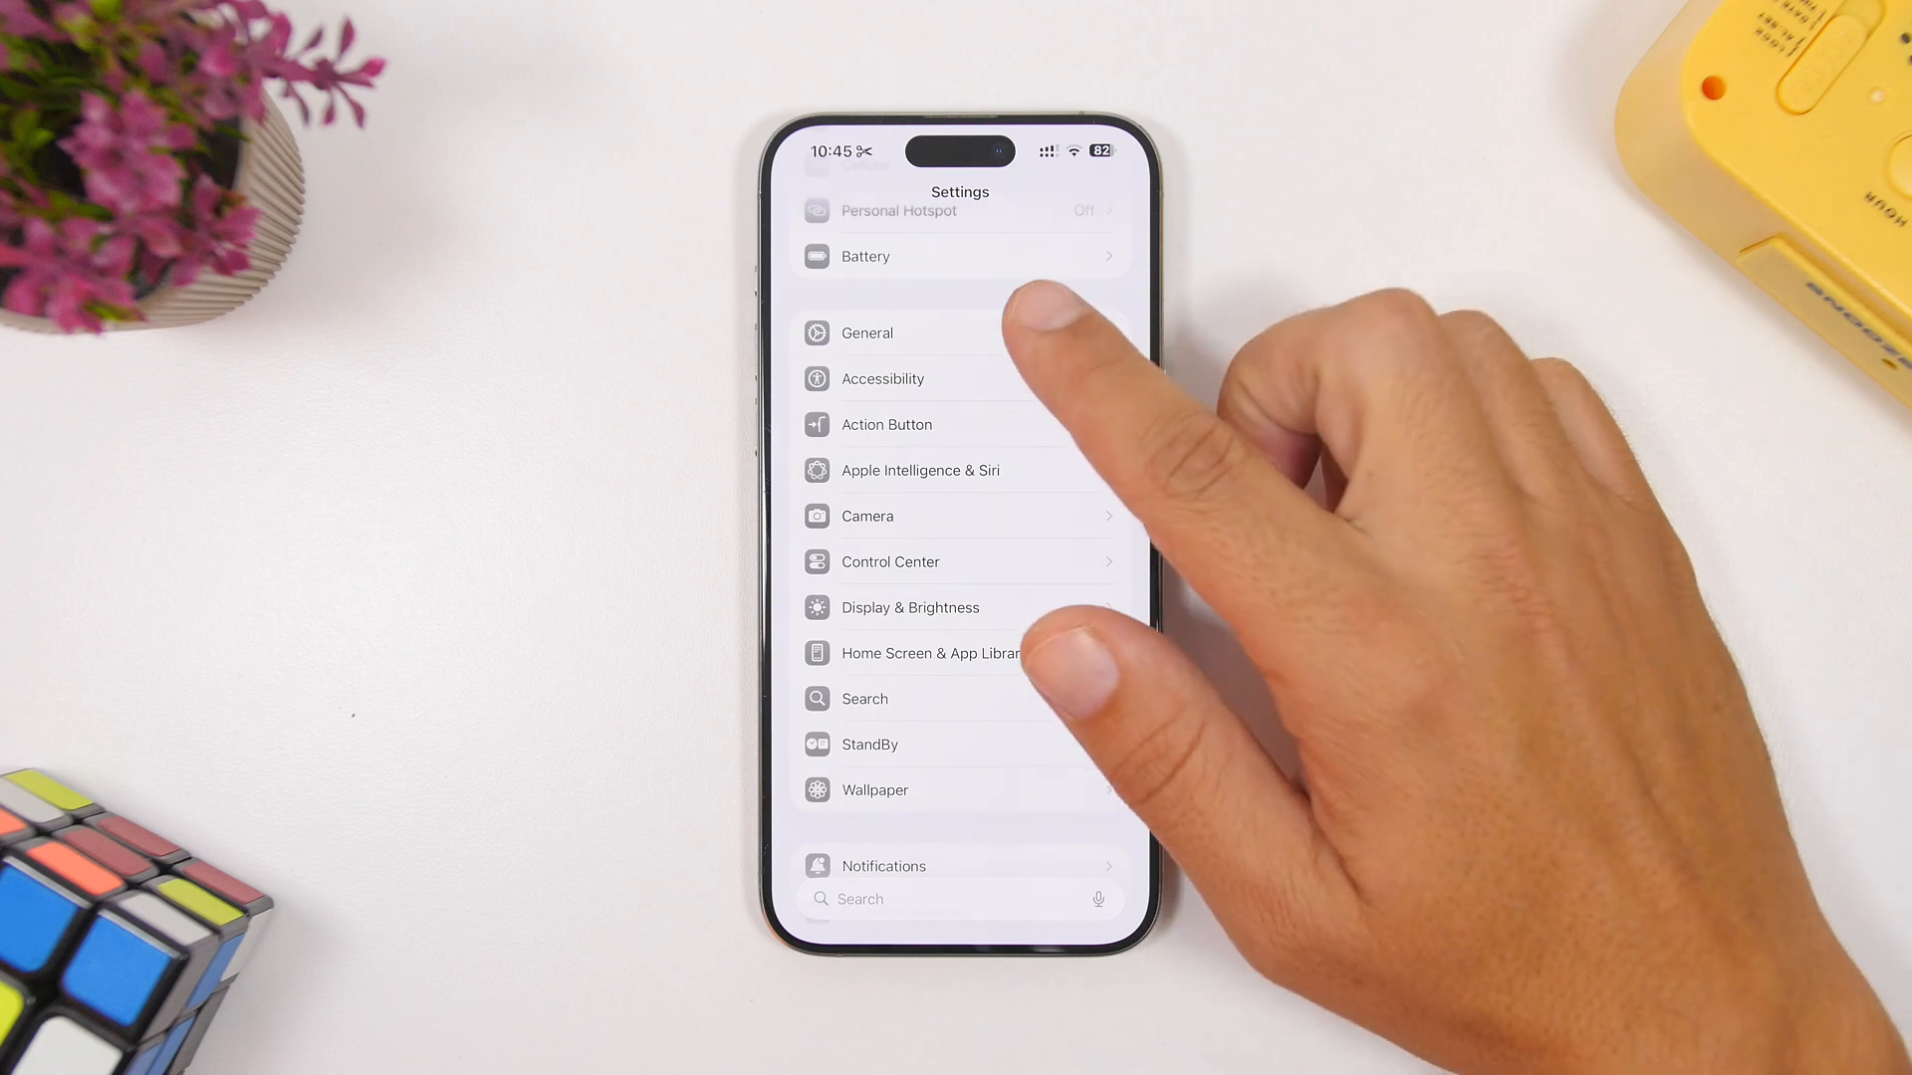
# Go through General into Software Update to reach the Beta Updates setting.
pyautogui.click(868, 332)
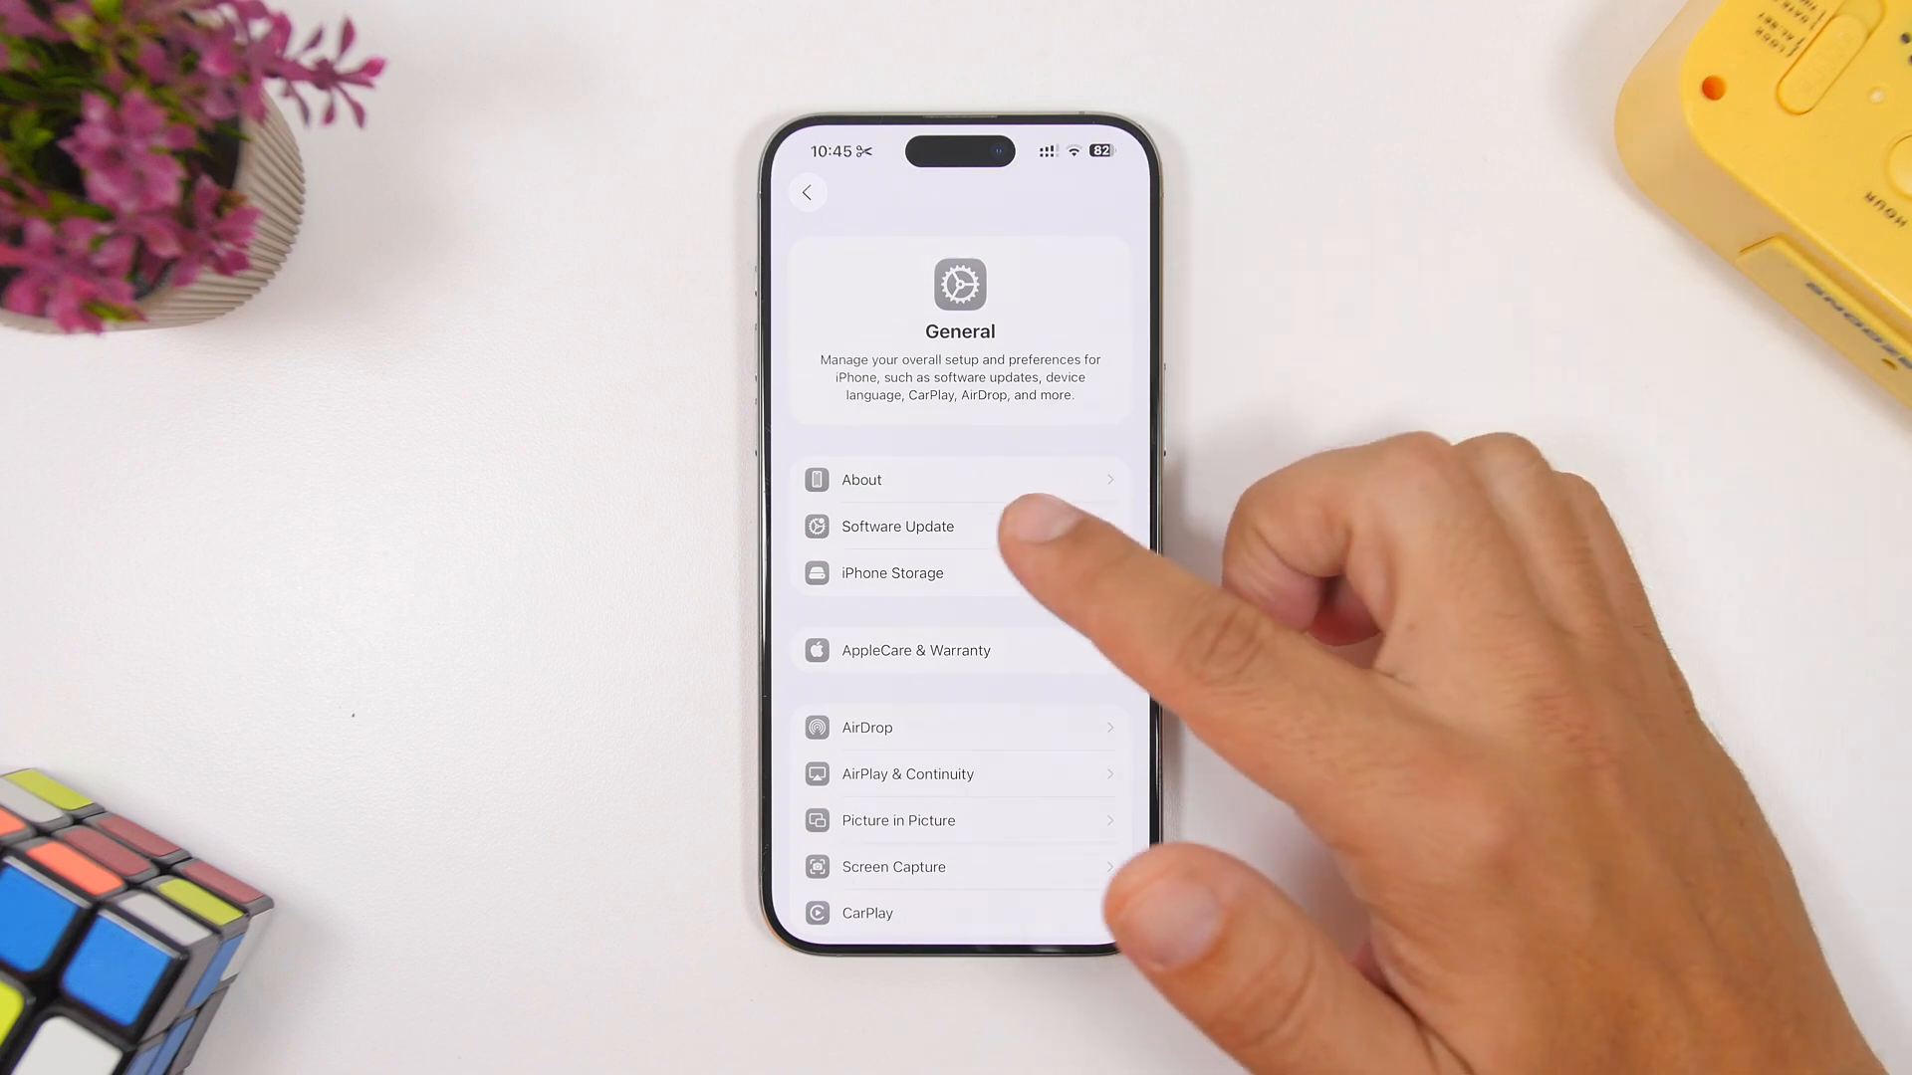
pyautogui.click(896, 525)
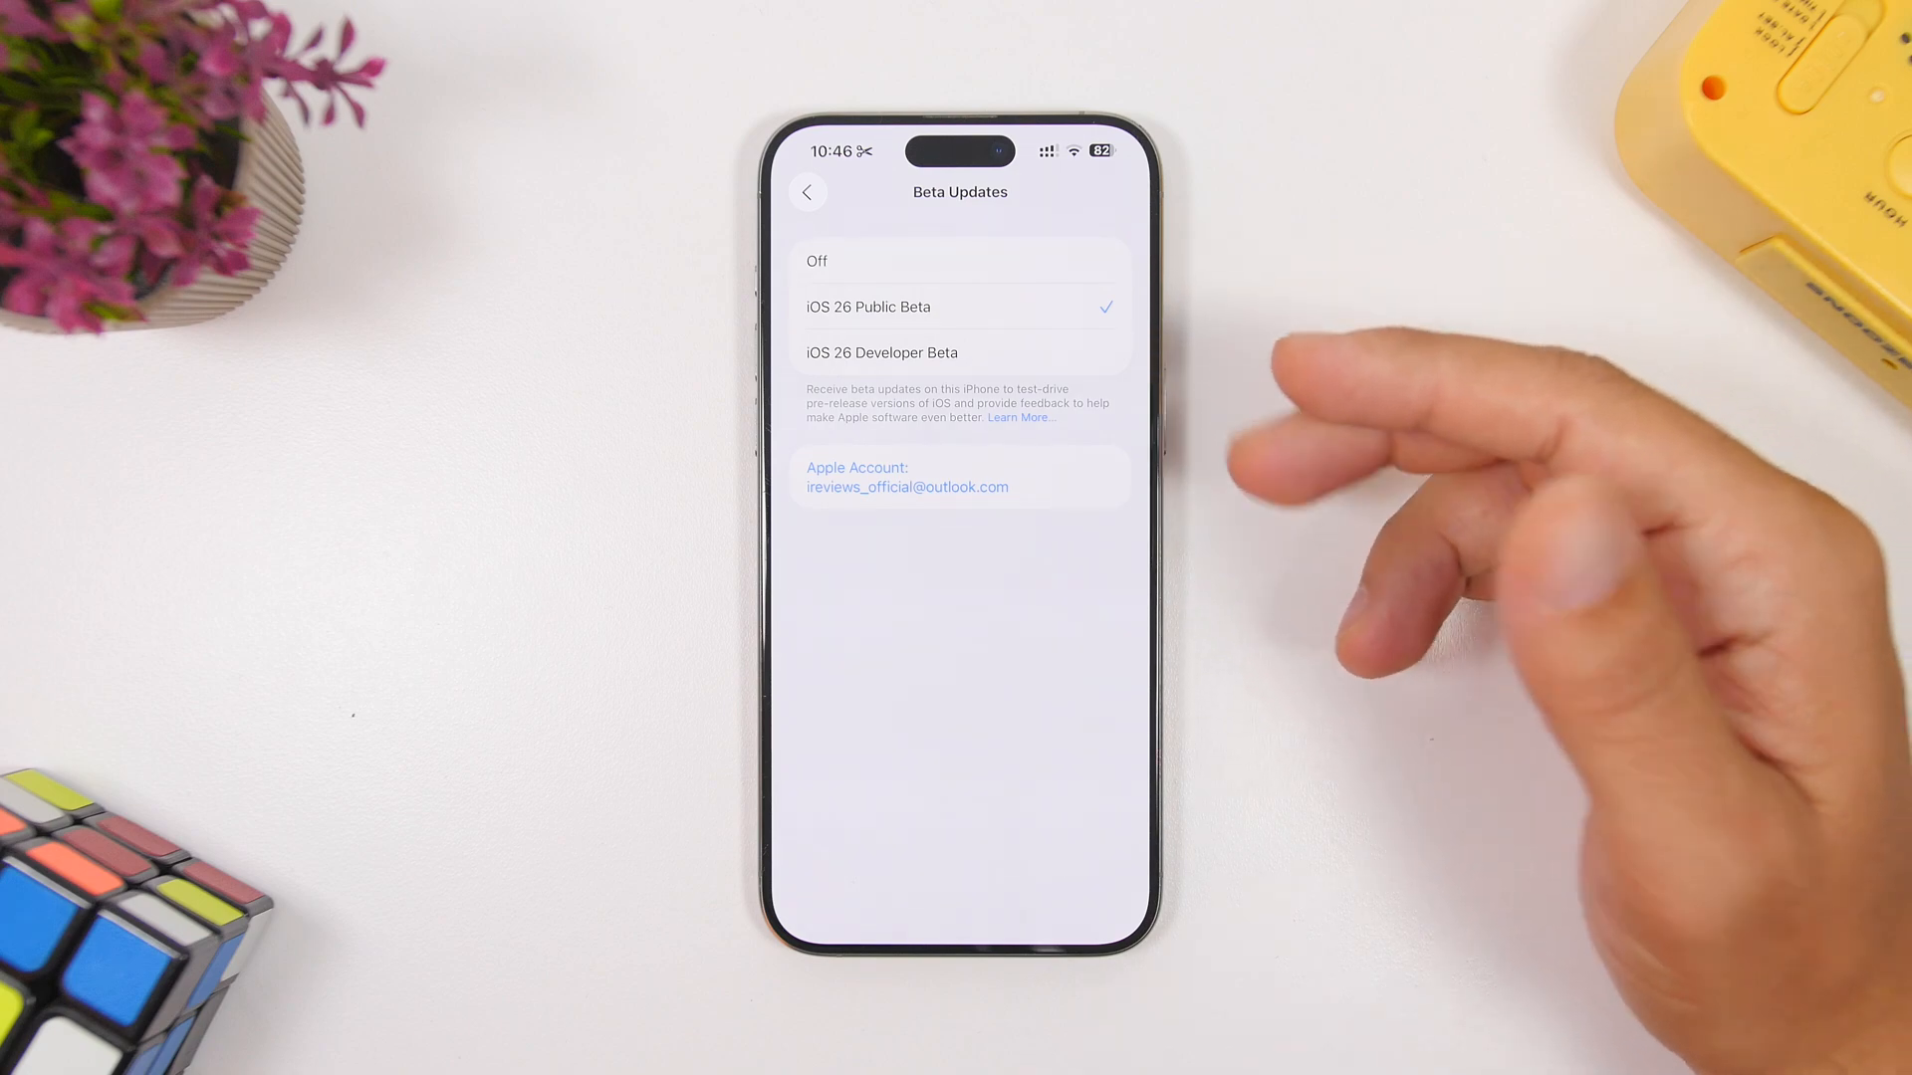
pyautogui.click(809, 193)
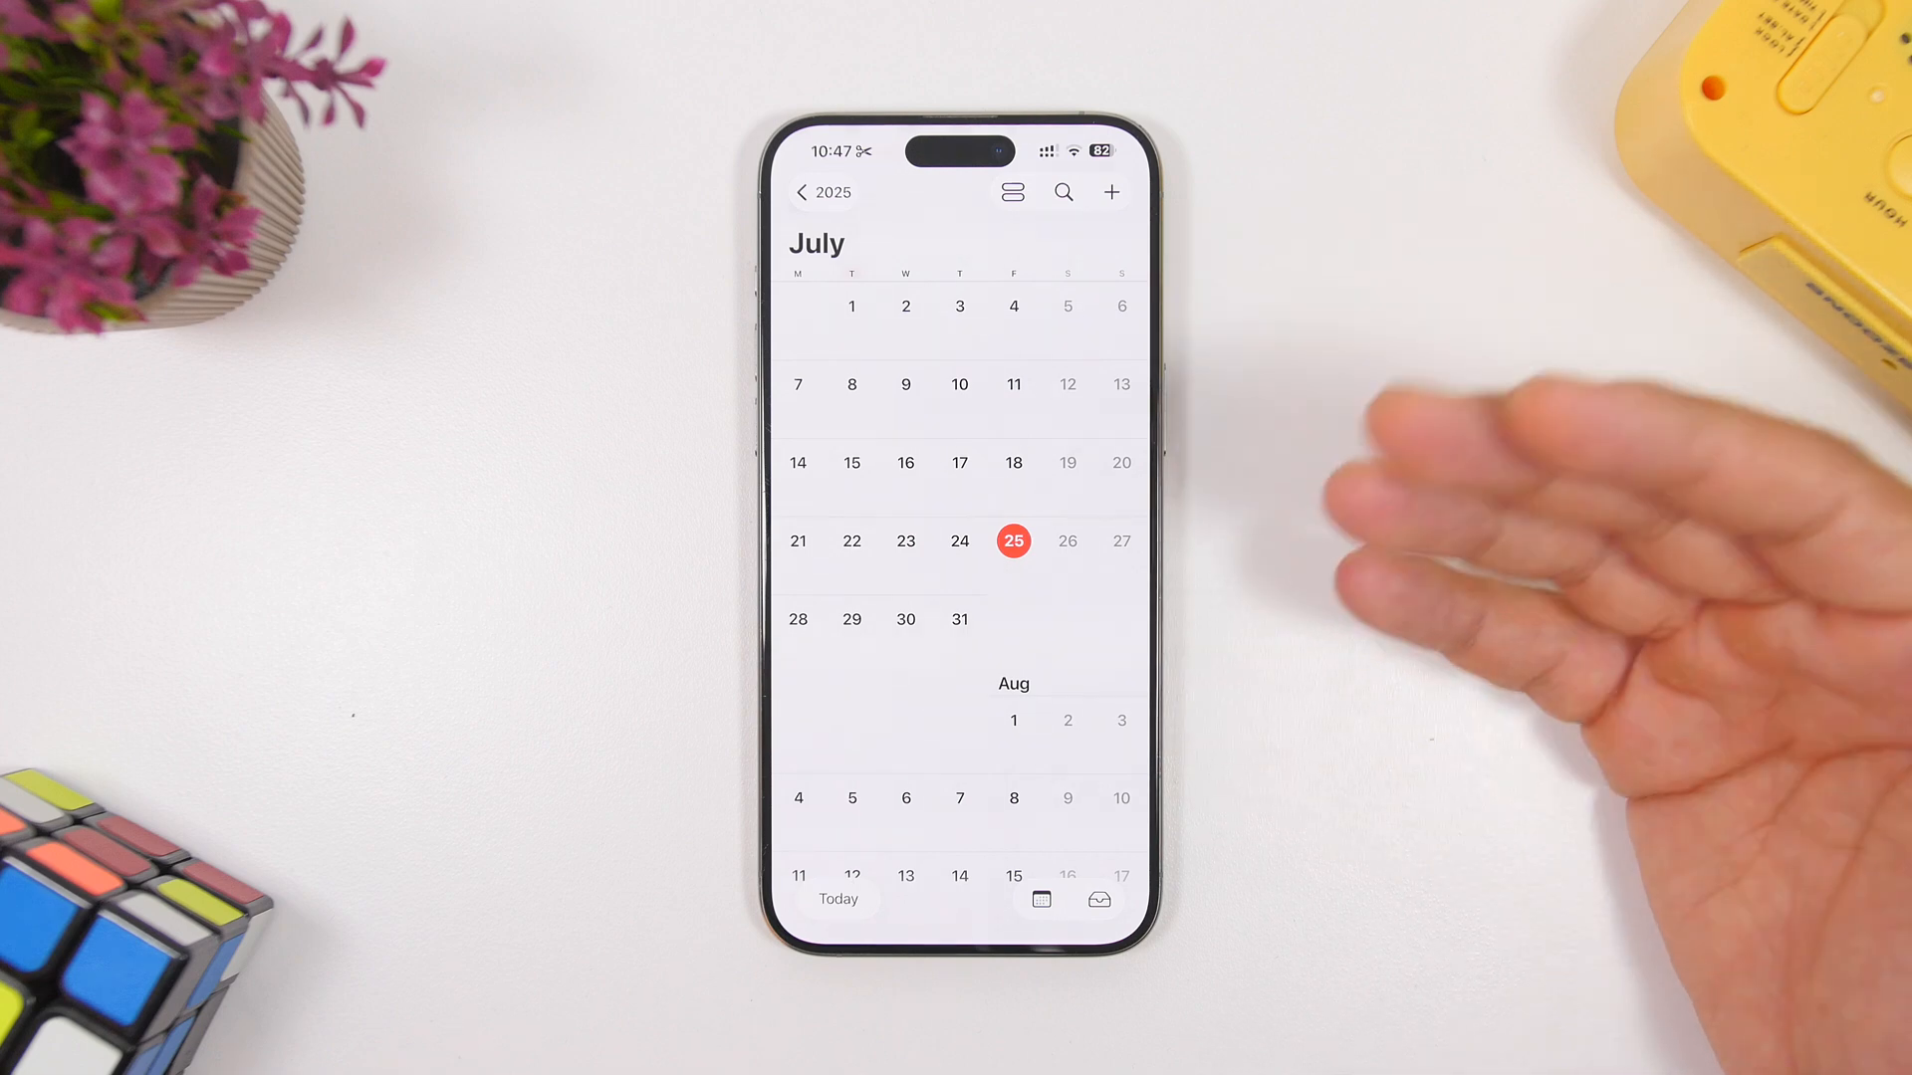
# Scroll the month view from July 2025 ahead into August and September.
pyautogui.scroll(-3)
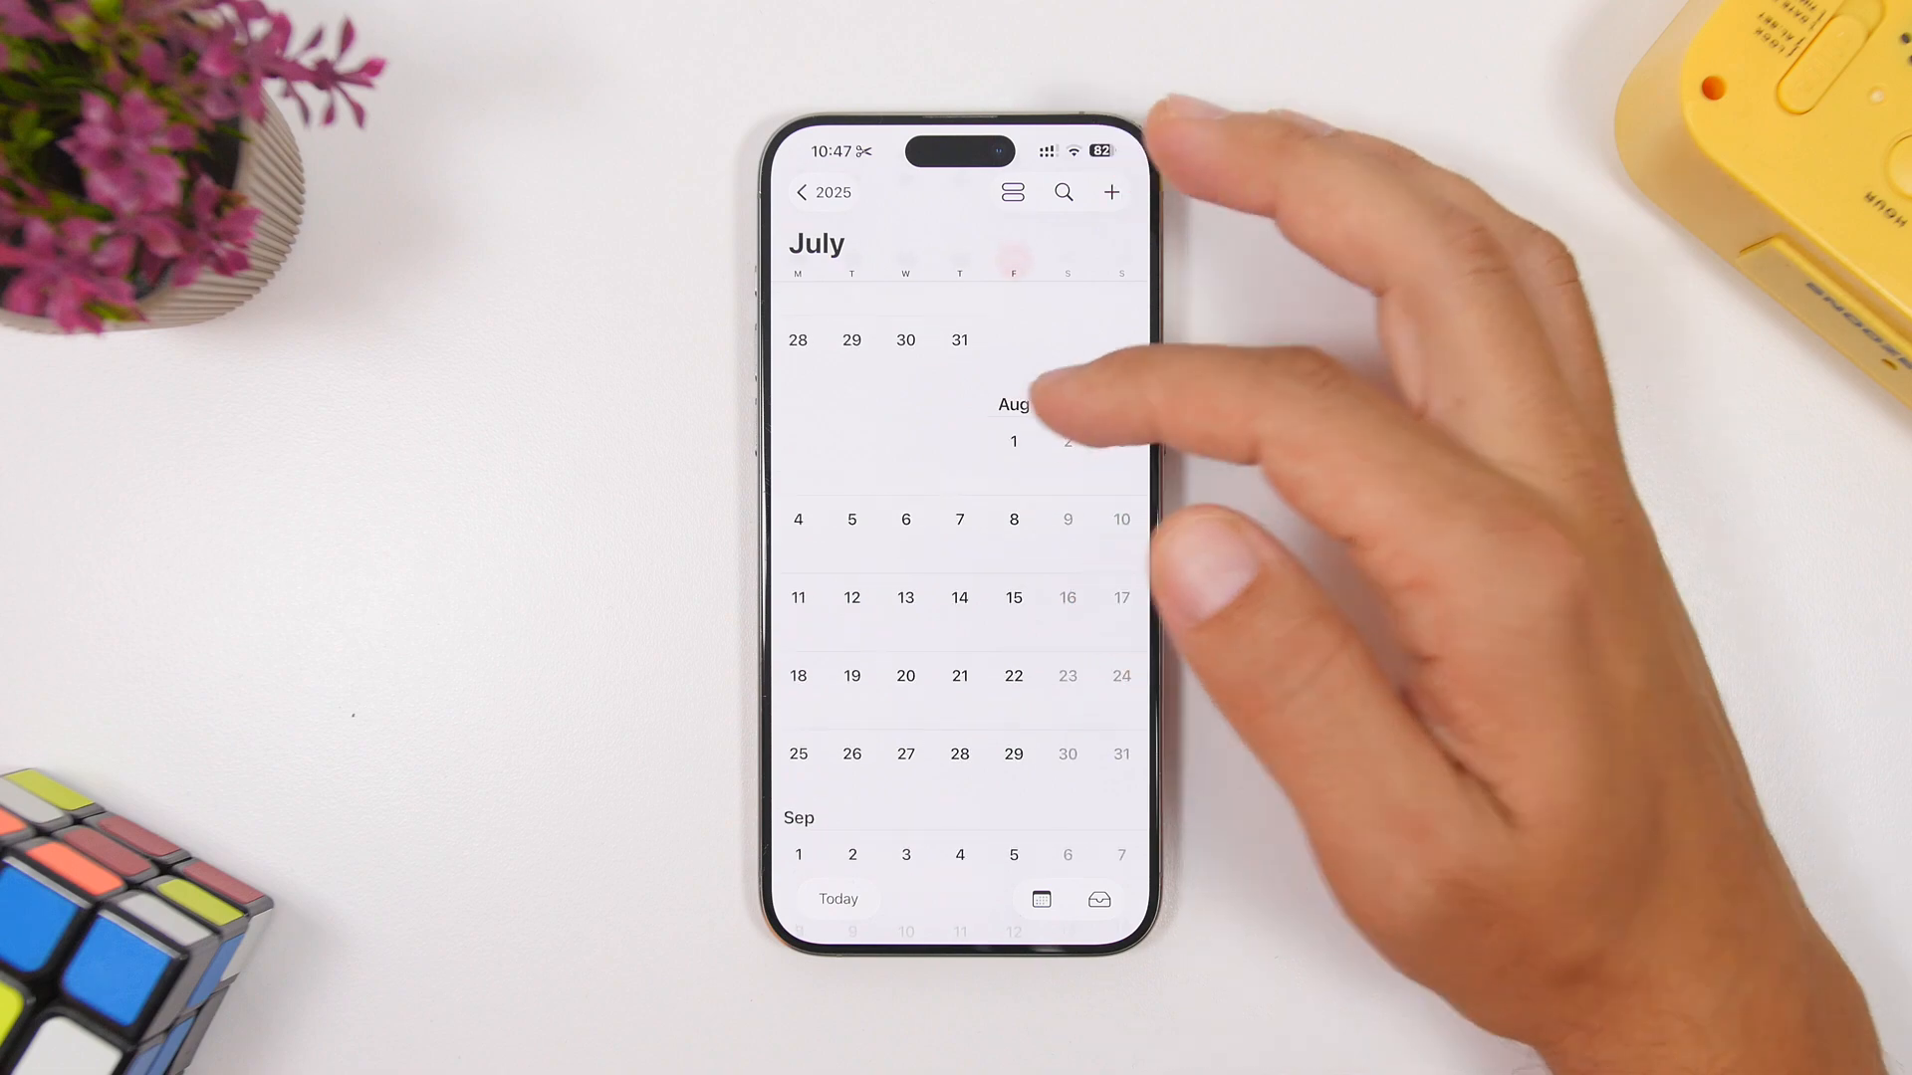